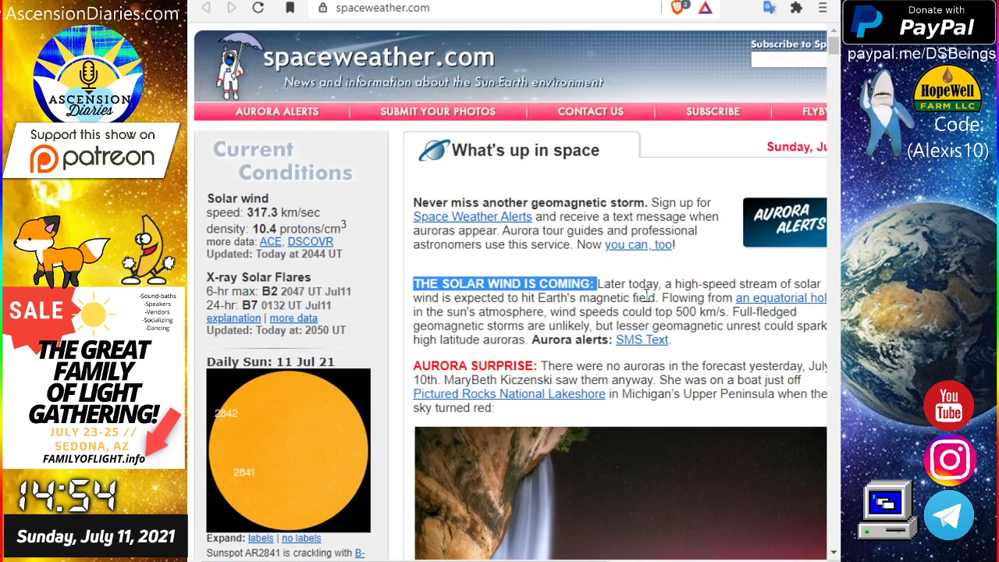
Scroll down to bring the latest LASCO C2 coronagraph animation into view.
scroll("down", 3)
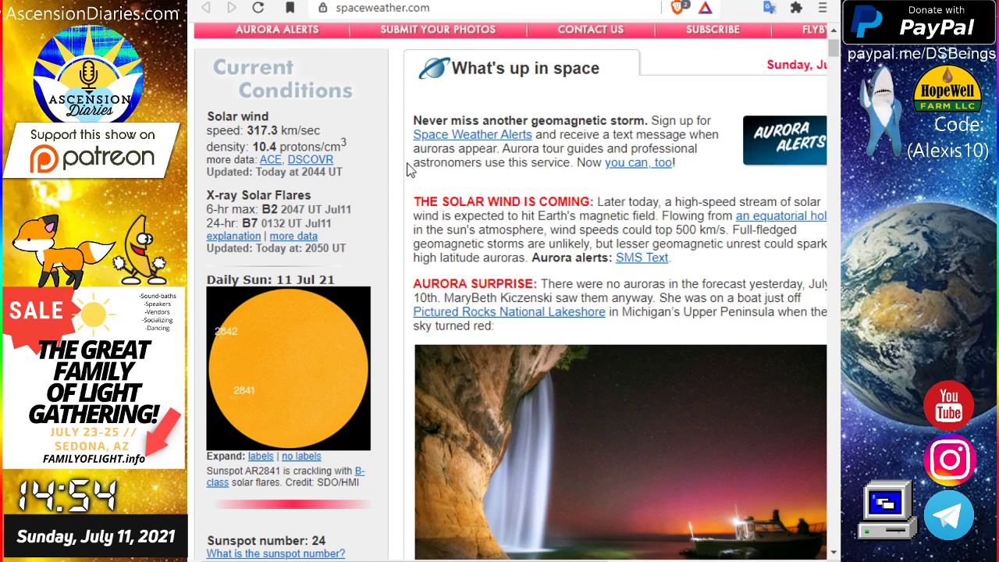
scroll("down", 3)
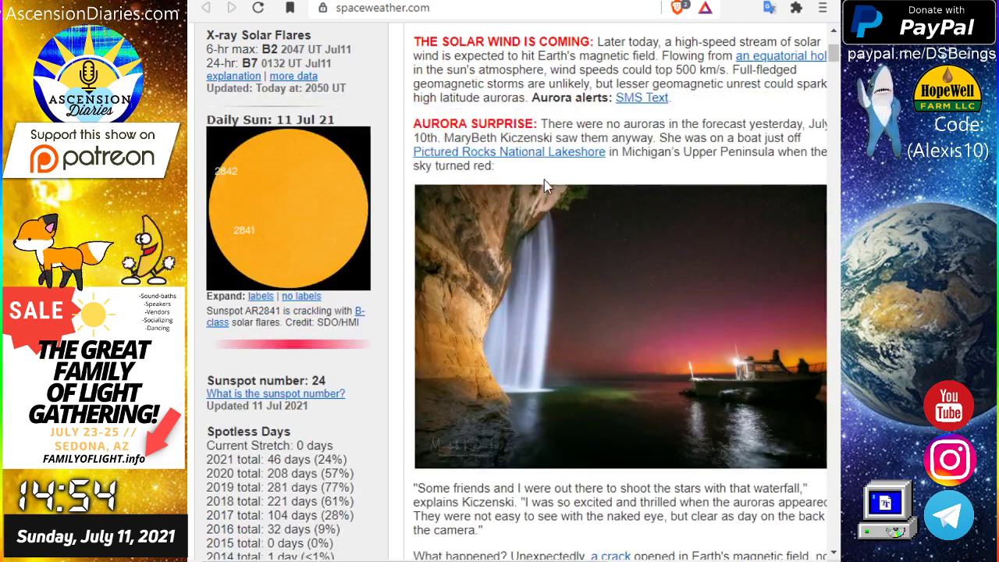
scroll("down", 3)
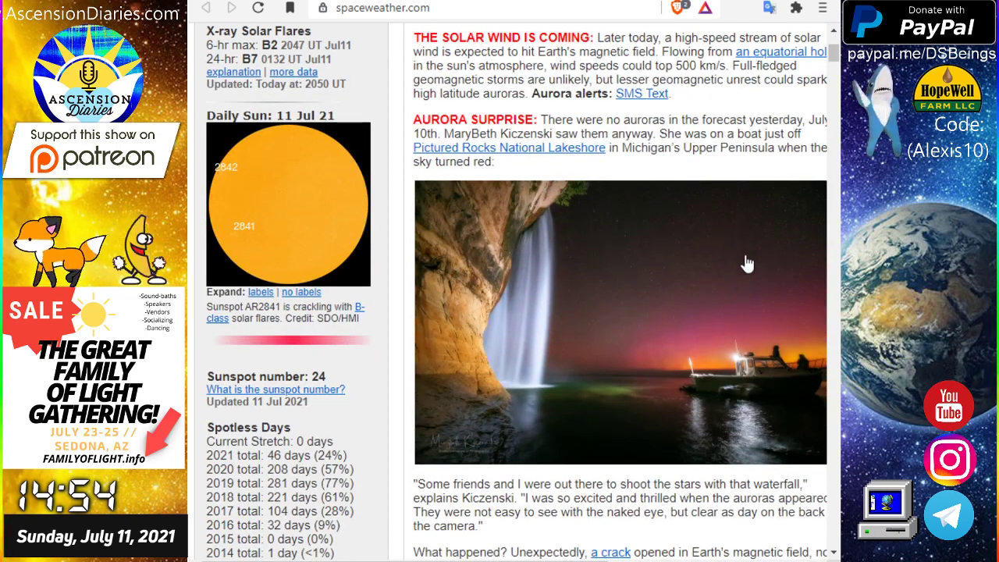
mouse_move(481, 339)
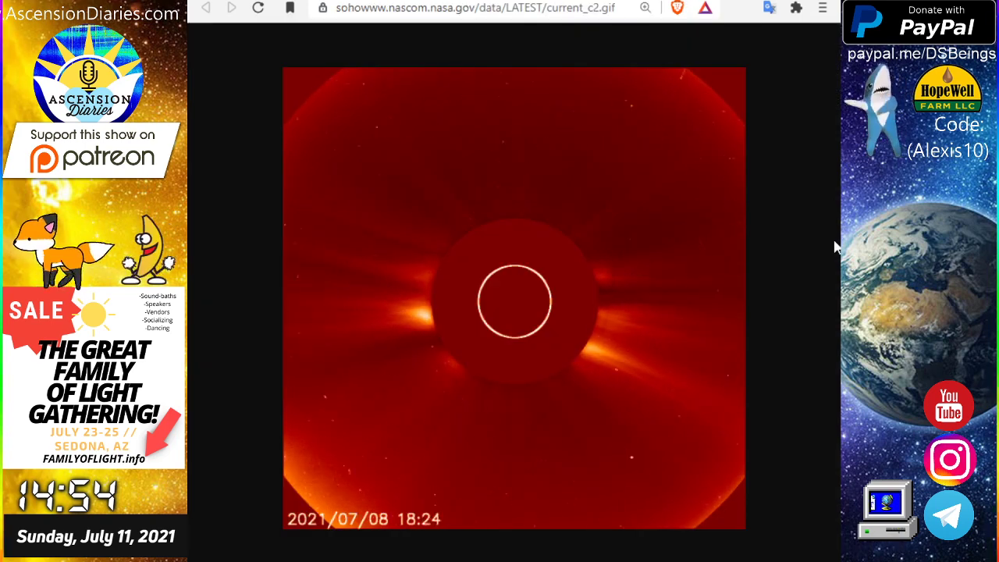
mouse_move(815, 178)
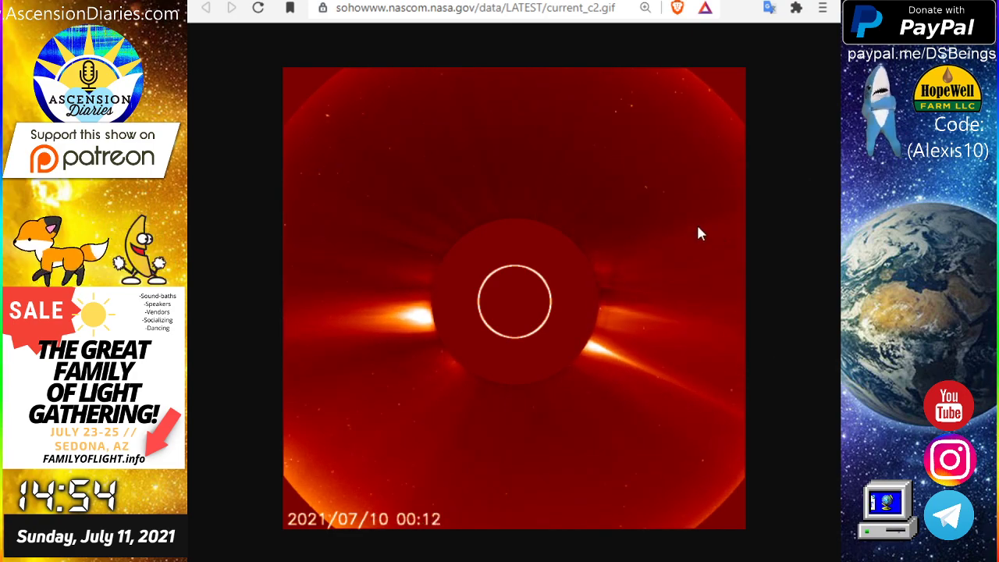
mouse_move(637, 367)
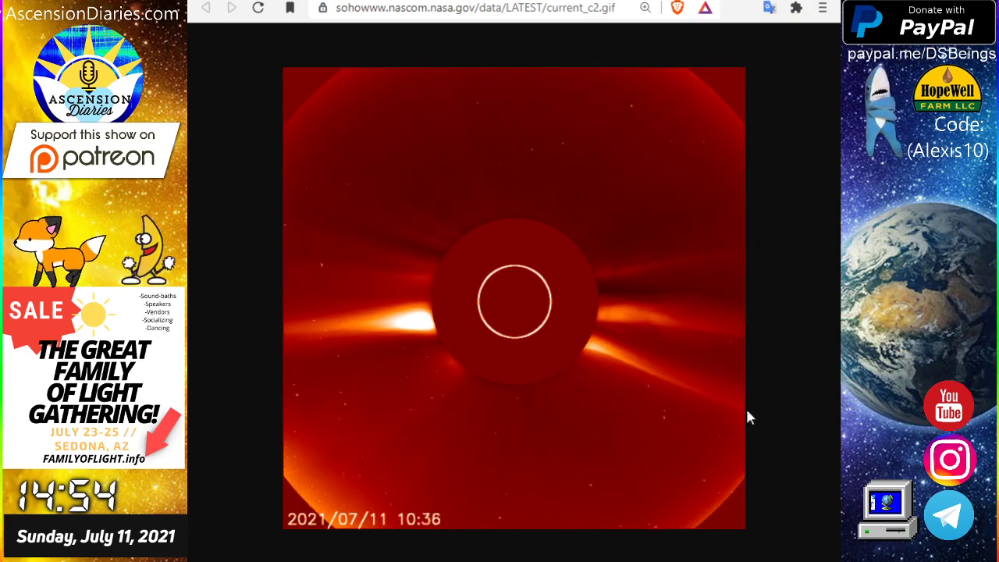
mouse_move(687, 325)
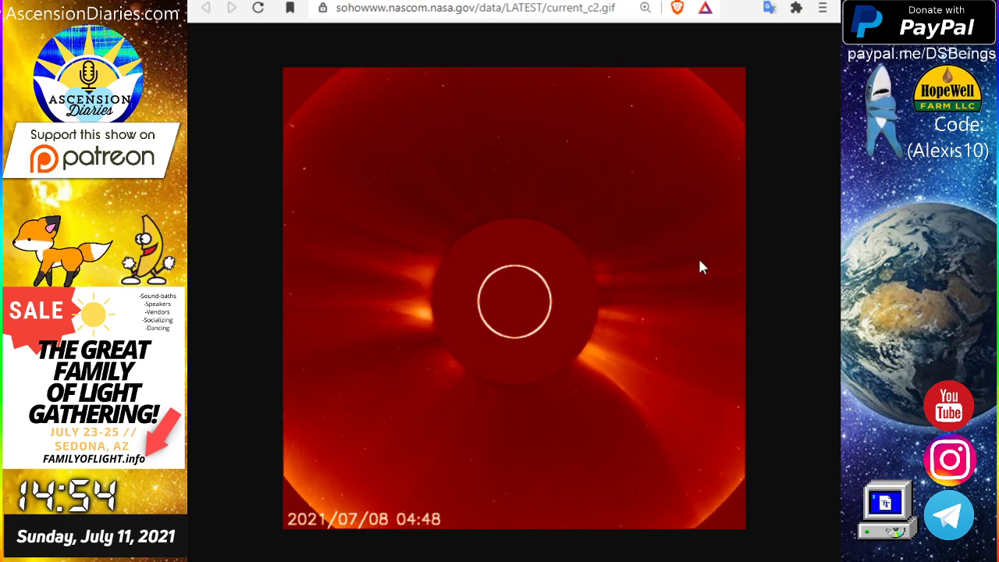
mouse_move(740, 481)
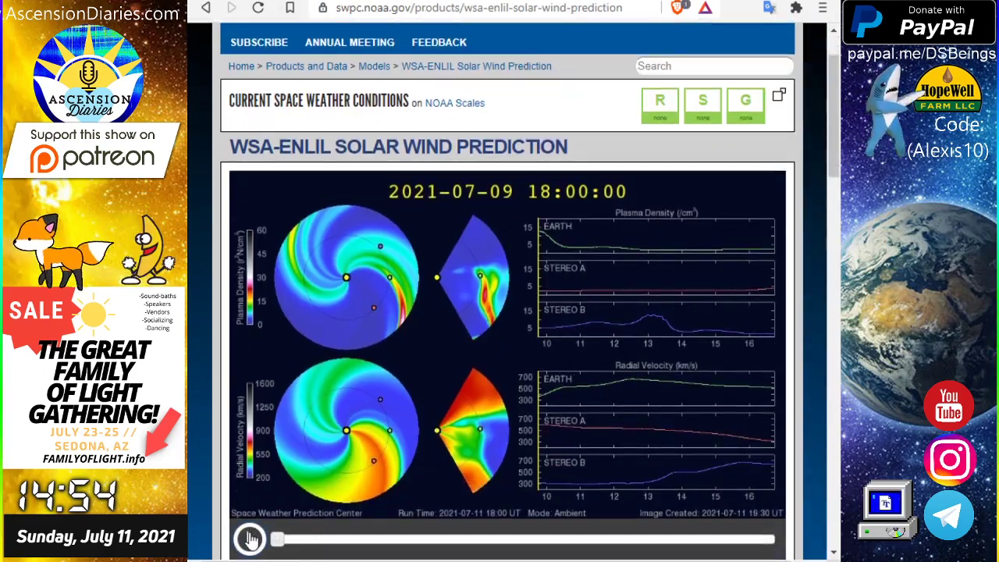
Play the WSA-ENLIL solar wind prediction model animation.
left_click(250, 539)
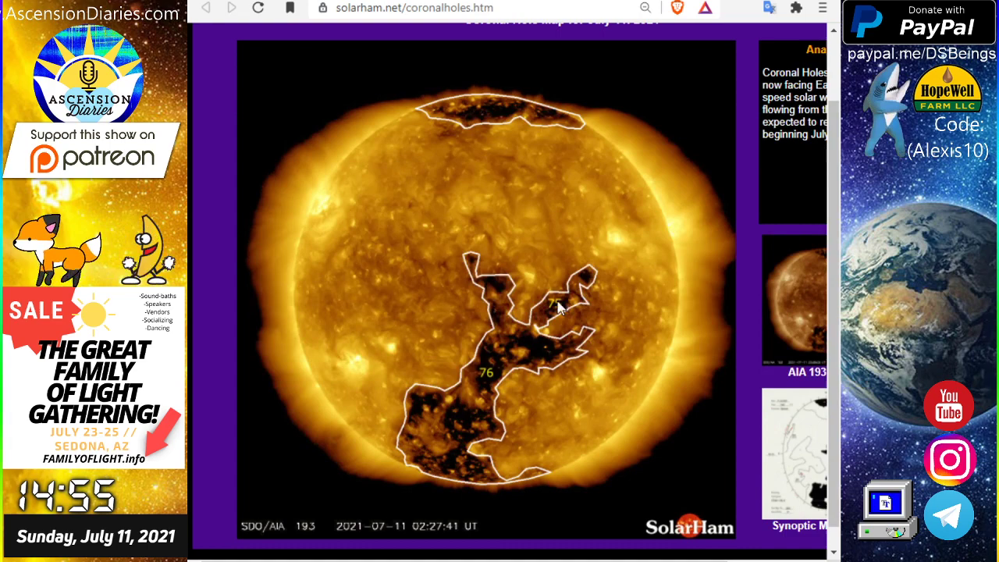
mouse_move(507, 441)
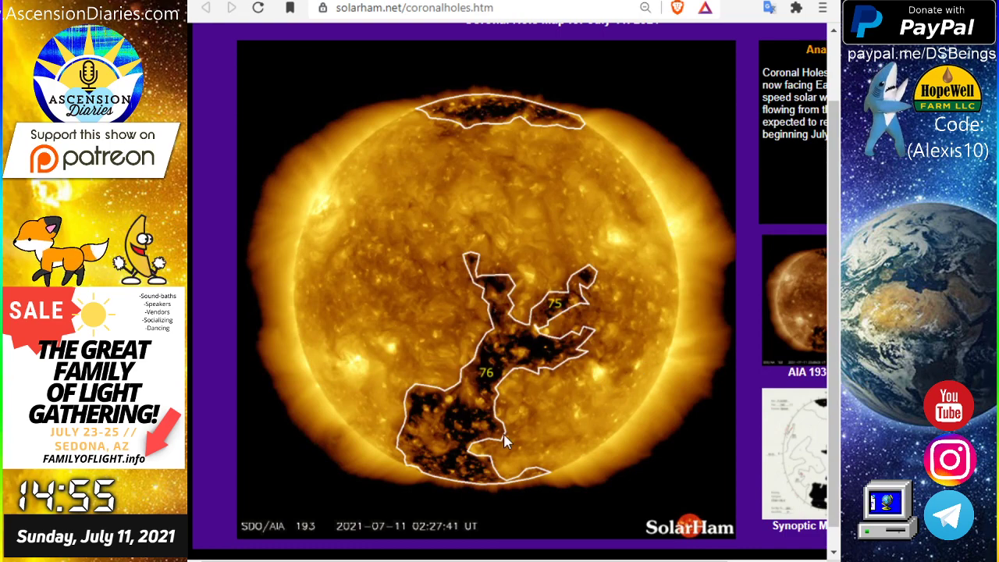
mouse_move(507, 256)
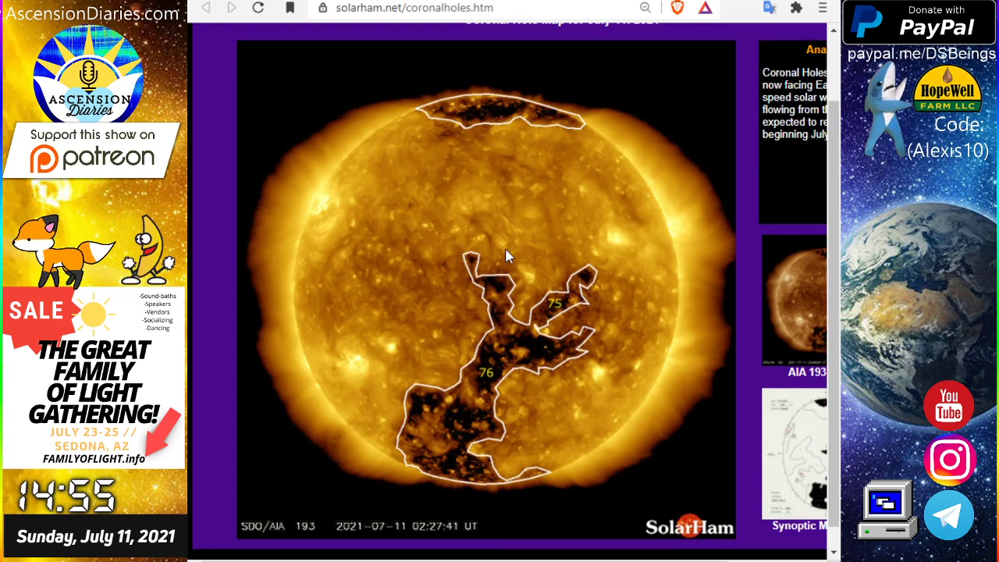
mouse_move(481, 206)
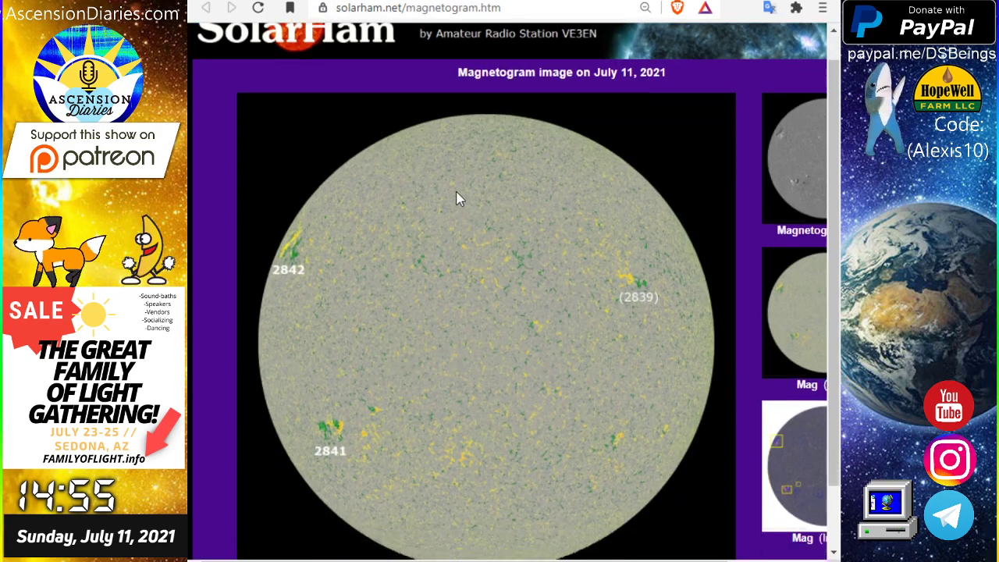
Scroll down to the July 11 magnetogram showing regions 2841 and 2842.
scroll("down", 3)
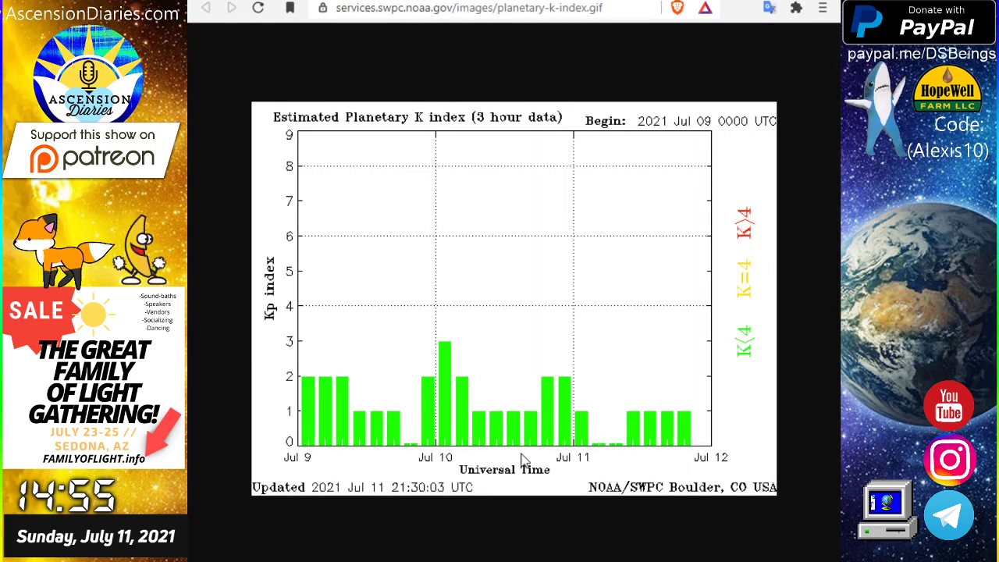
mouse_move(262, 140)
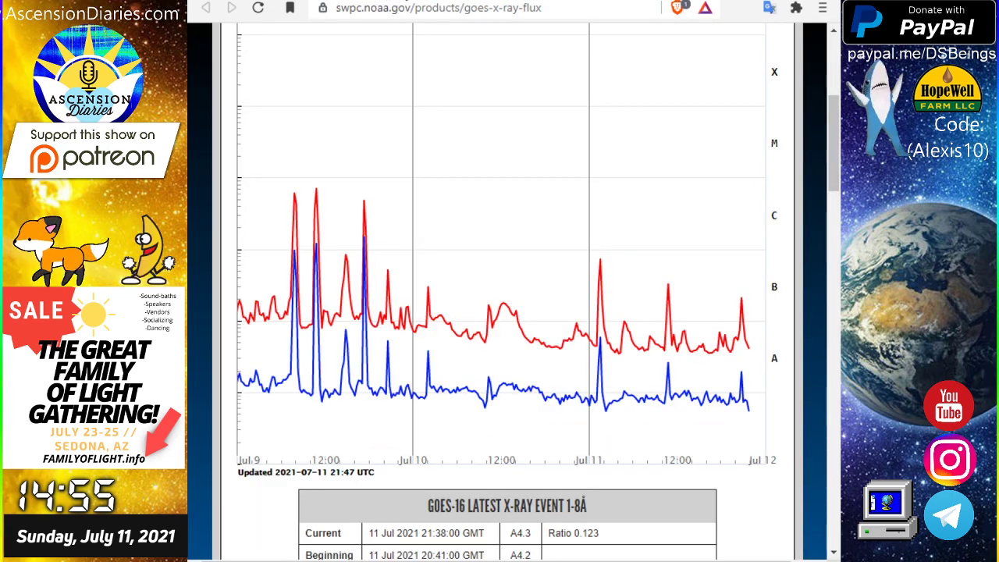
mouse_move(753, 258)
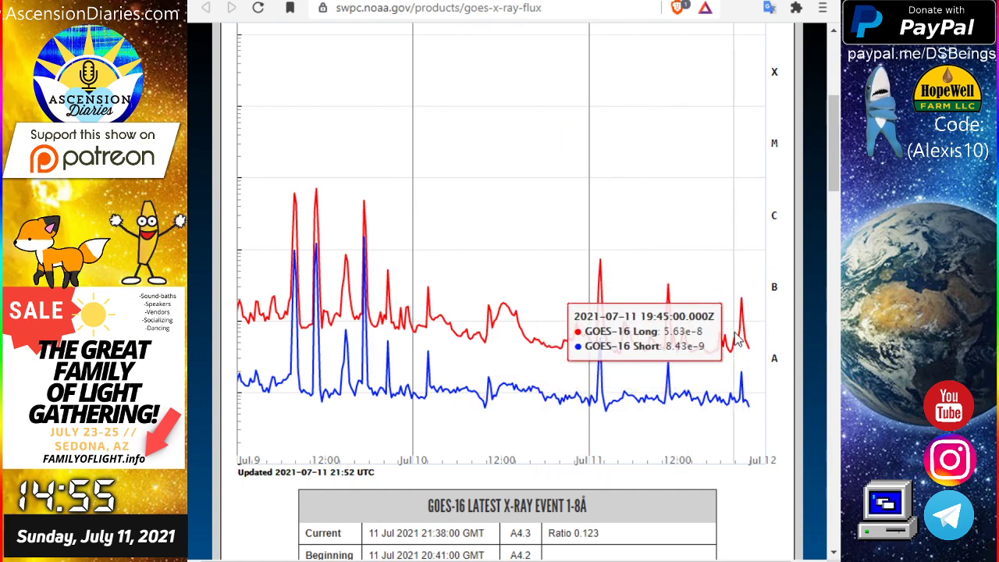
mouse_move(440, 39)
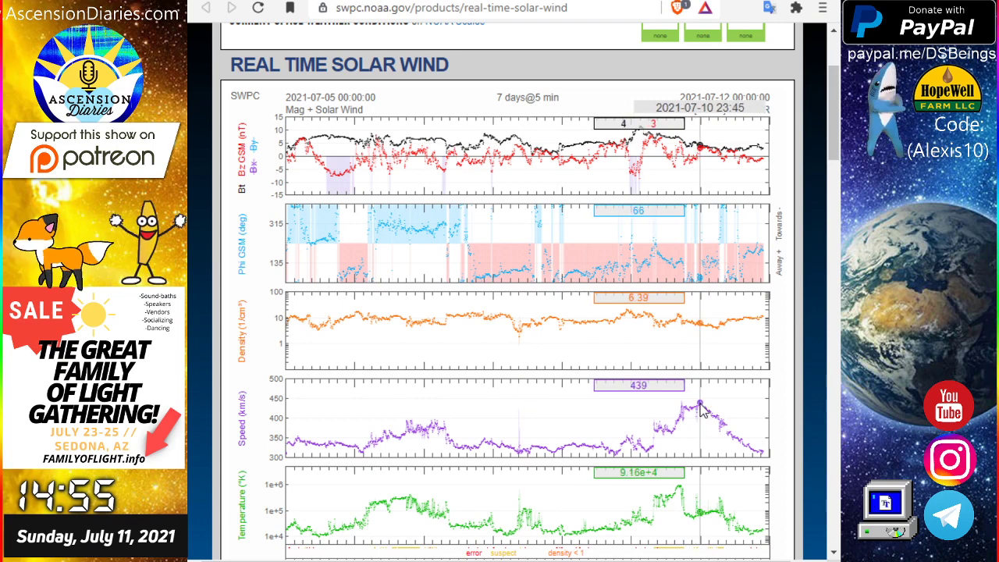
mouse_move(730, 456)
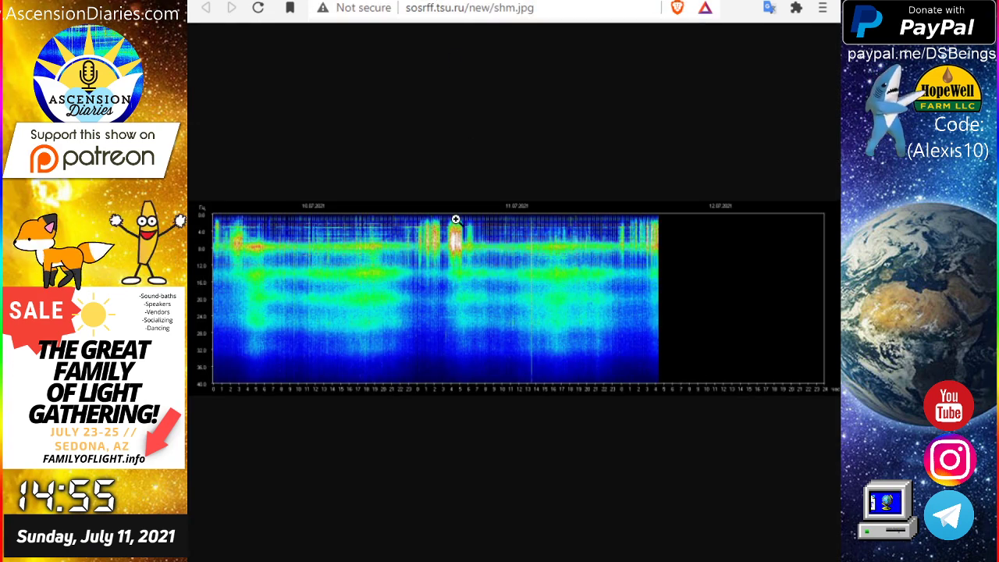
mouse_move(462, 328)
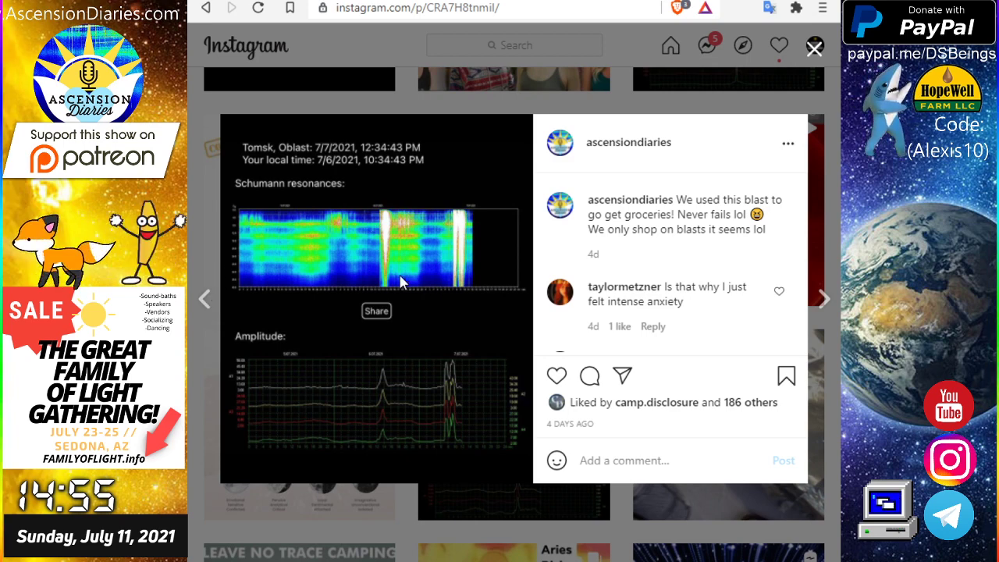
mouse_move(496, 238)
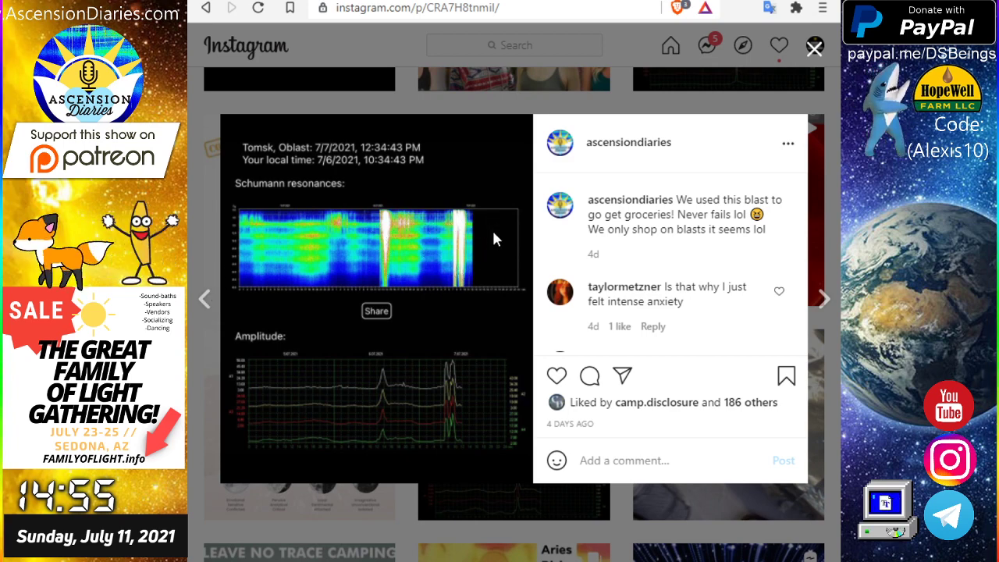
mouse_move(421, 193)
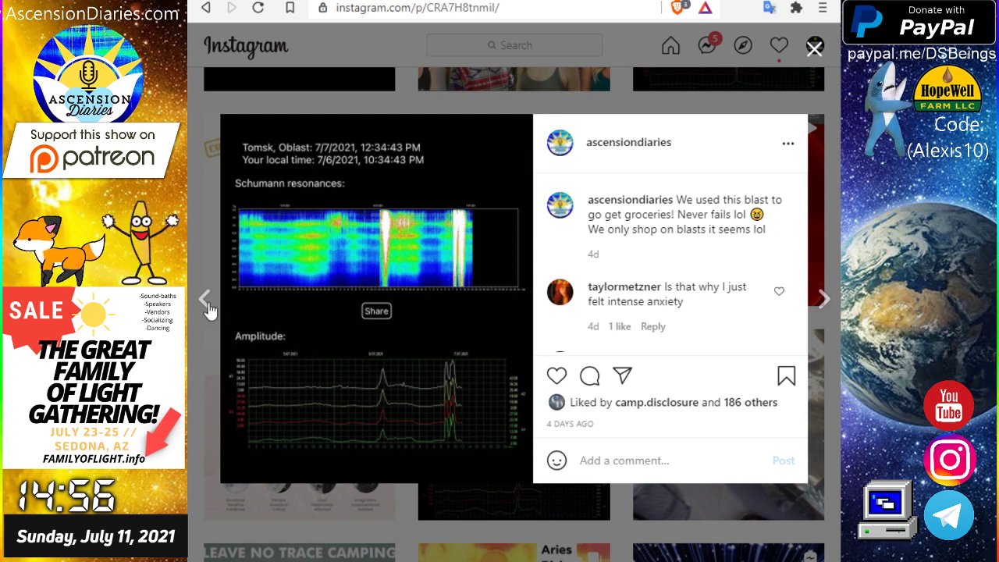
Move to the neighbouring Schumann resonance post with the Tomsk spike.
left_click(821, 299)
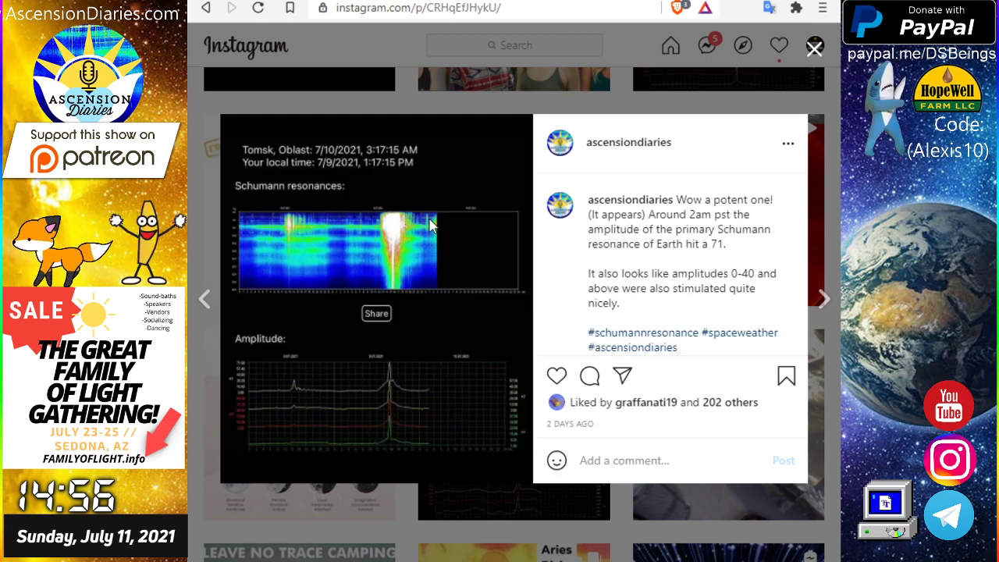
mouse_move(383, 246)
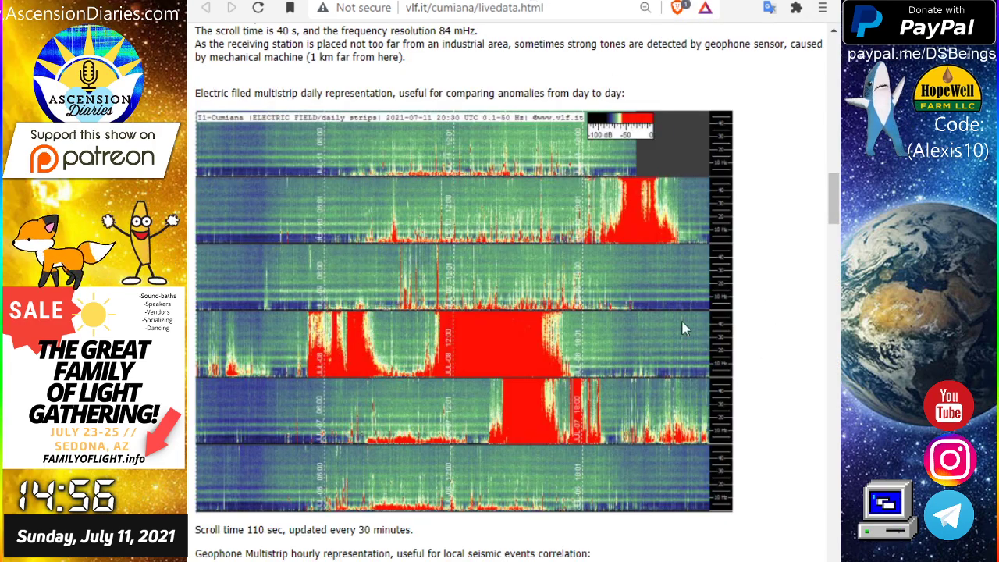
mouse_move(675, 217)
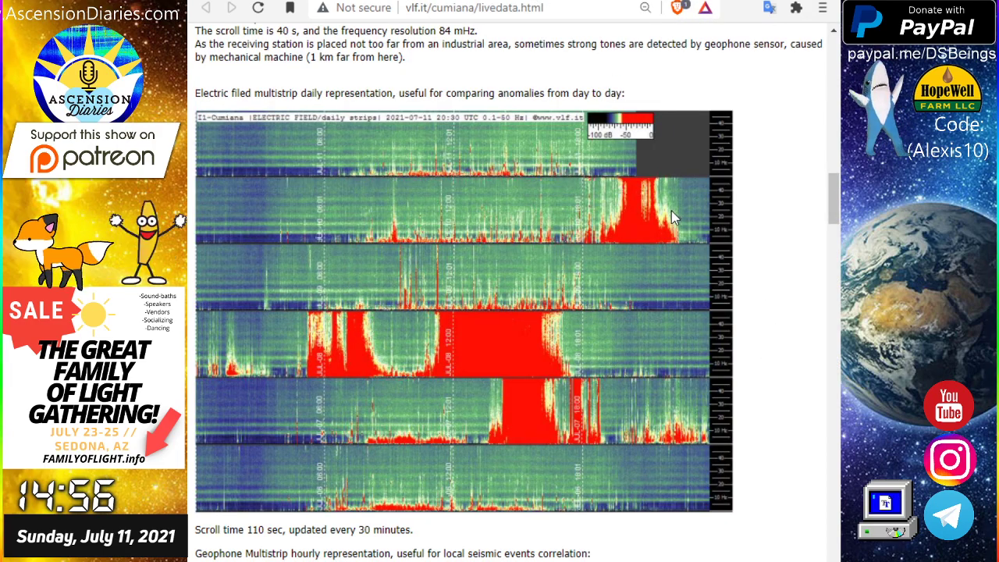
Show the Linktree space weather links page and scroll through its entries.
left_click(400, 7)
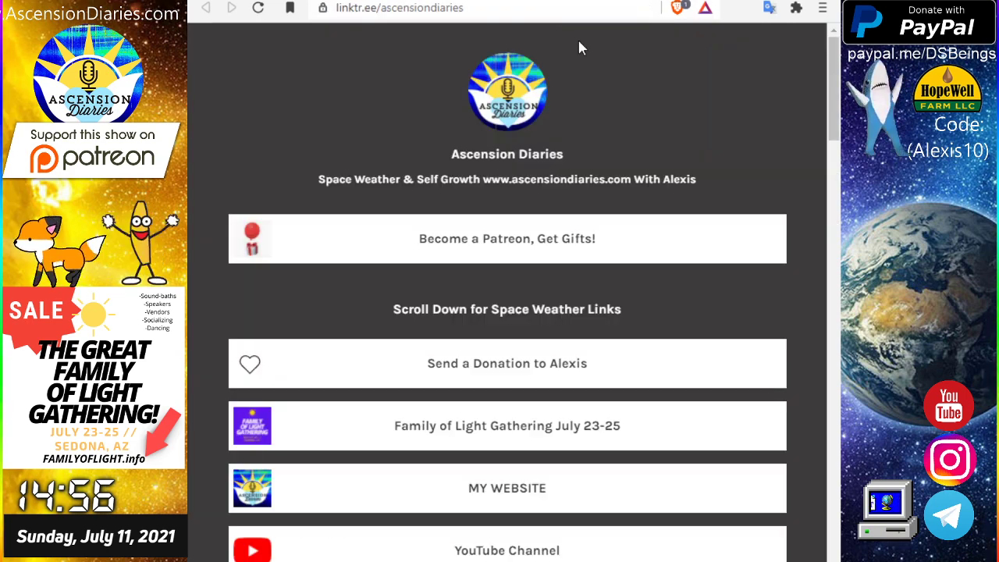
scroll("down", 3)
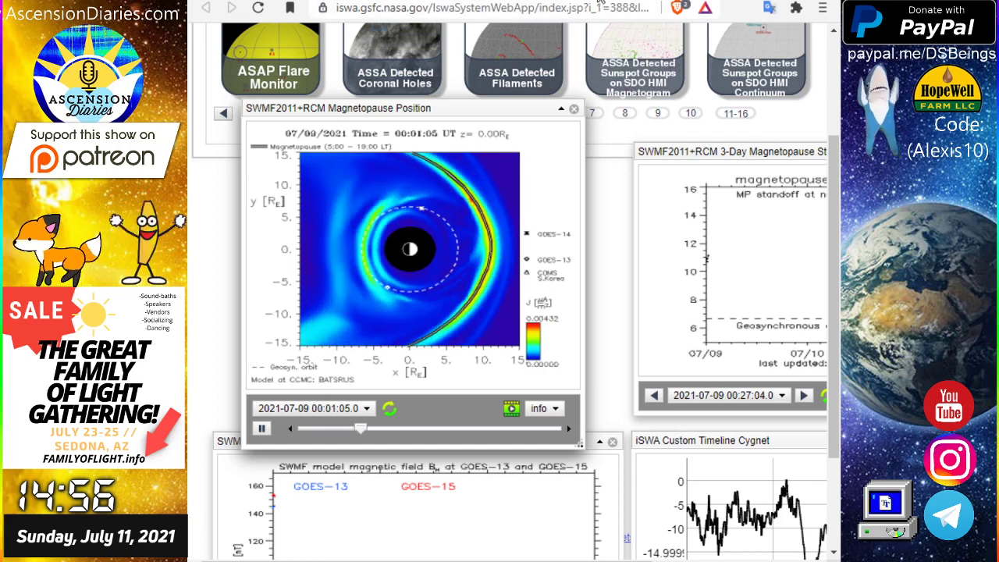
Play the iSWA Magnetopause Position model animation.
left_click(365, 8)
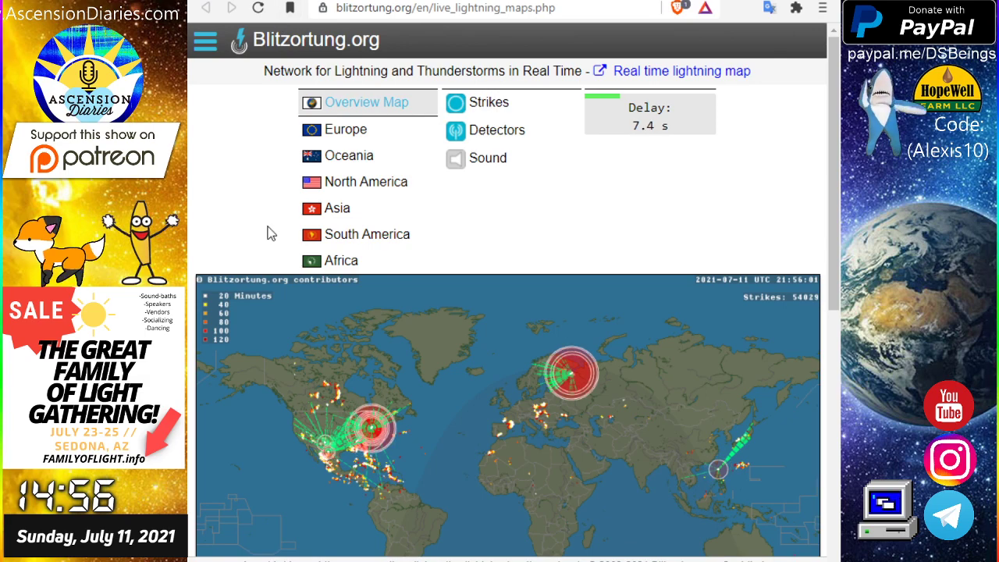
Scroll down to the Blitzortung live world lightning map.
scroll("down", 3)
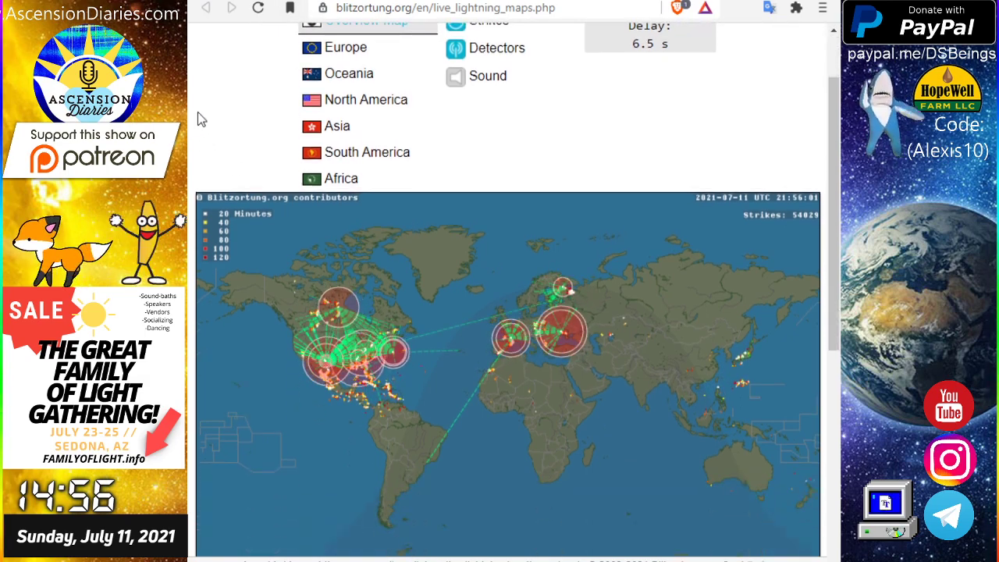